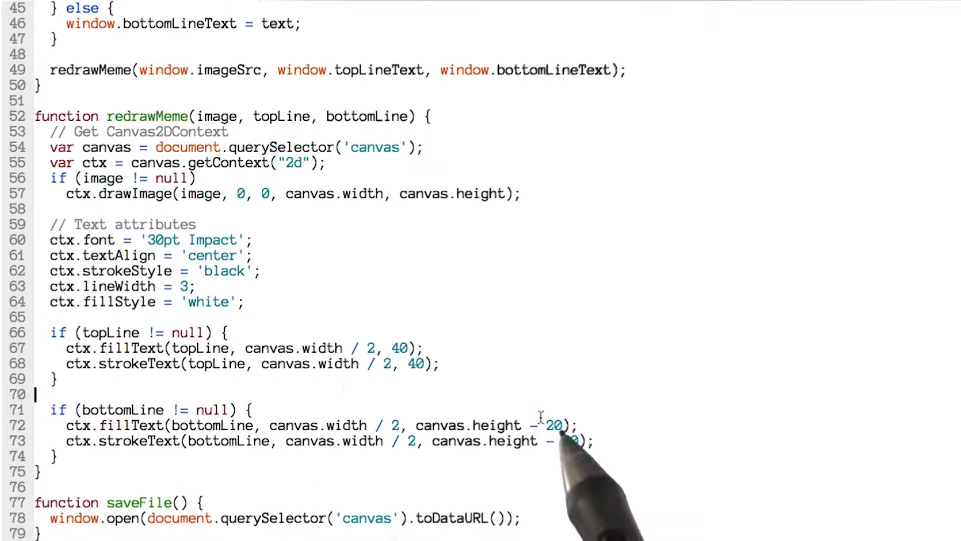
# Change the bottom caption's fillText and strokeText y-coordinate to canvas.height - 20
pyautogui.write('20')
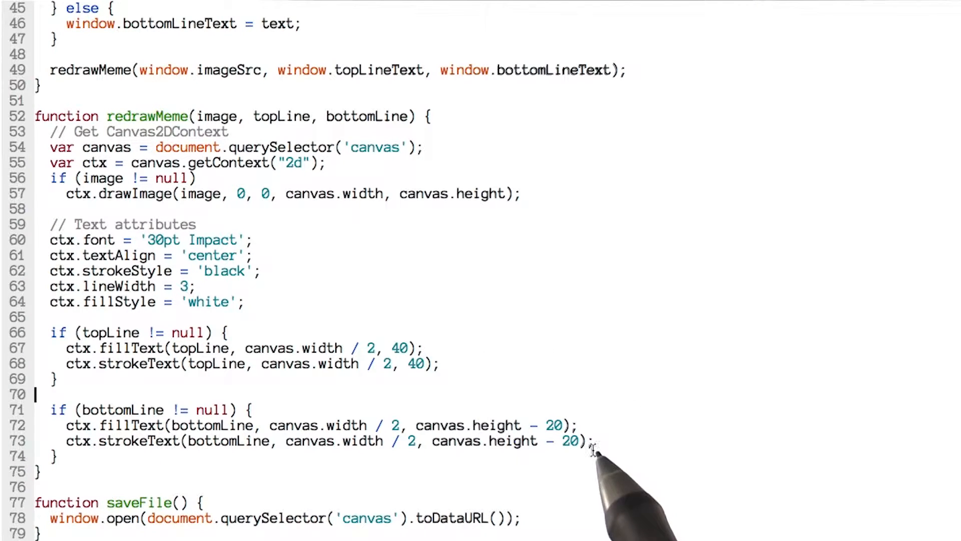
pyautogui.moveTo(417, 392)
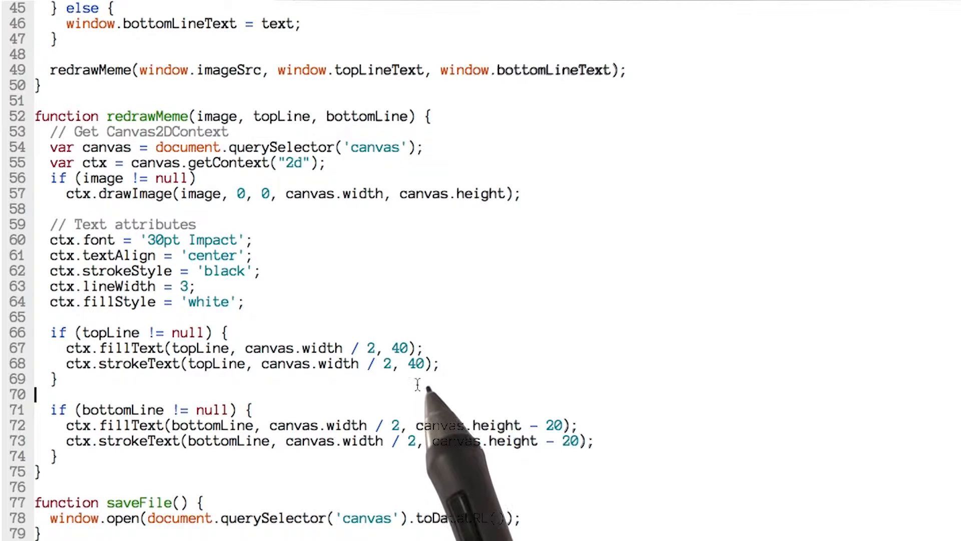
pyautogui.scroll(-3)
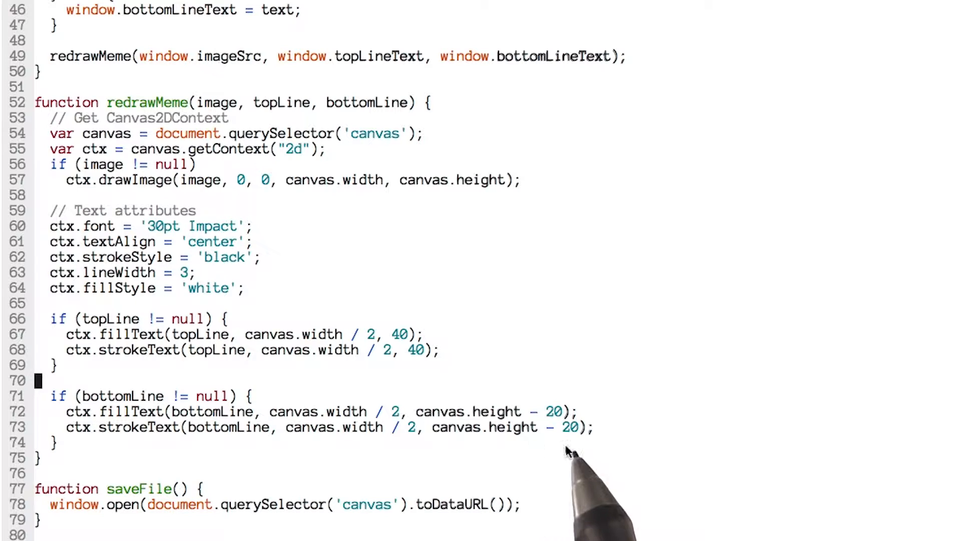
pyautogui.moveTo(551, 447)
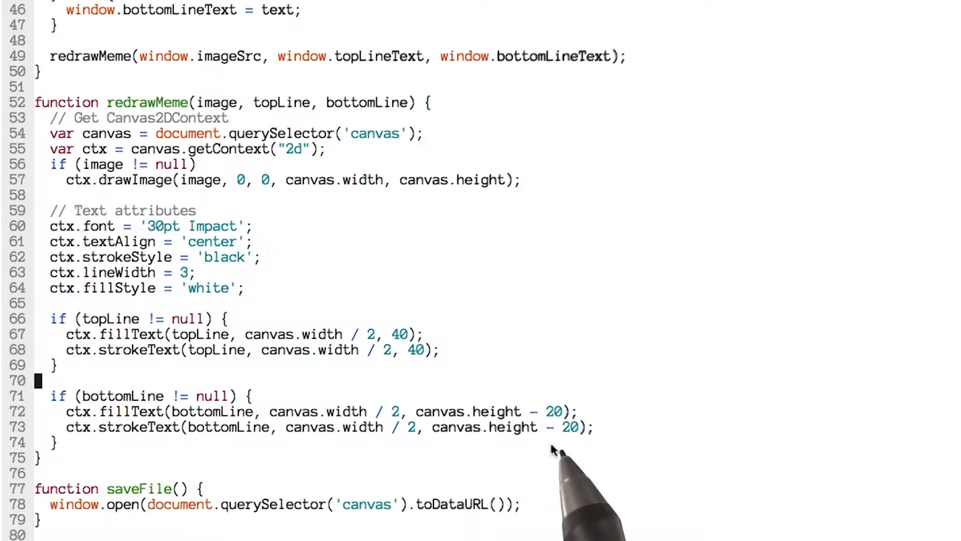
pyautogui.moveTo(545, 450)
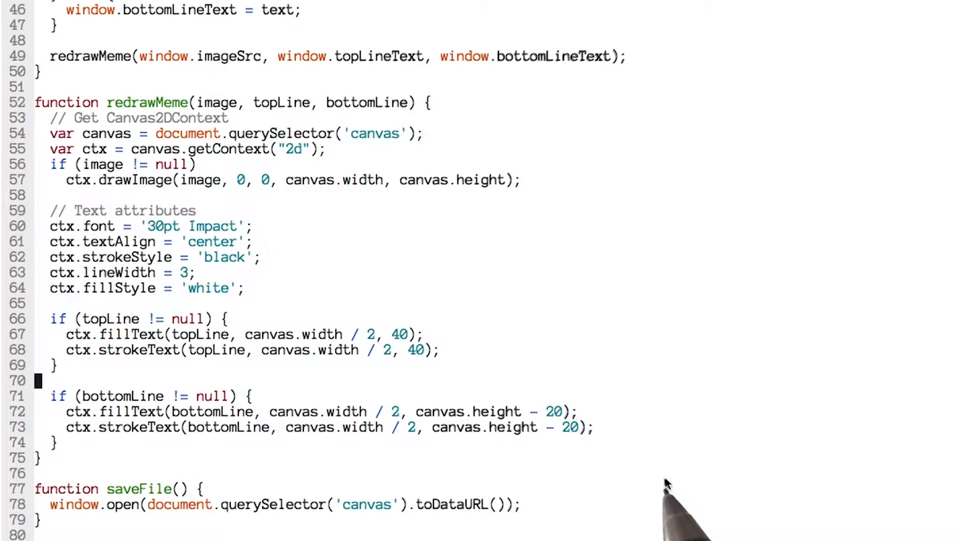
pyautogui.moveTo(532, 458)
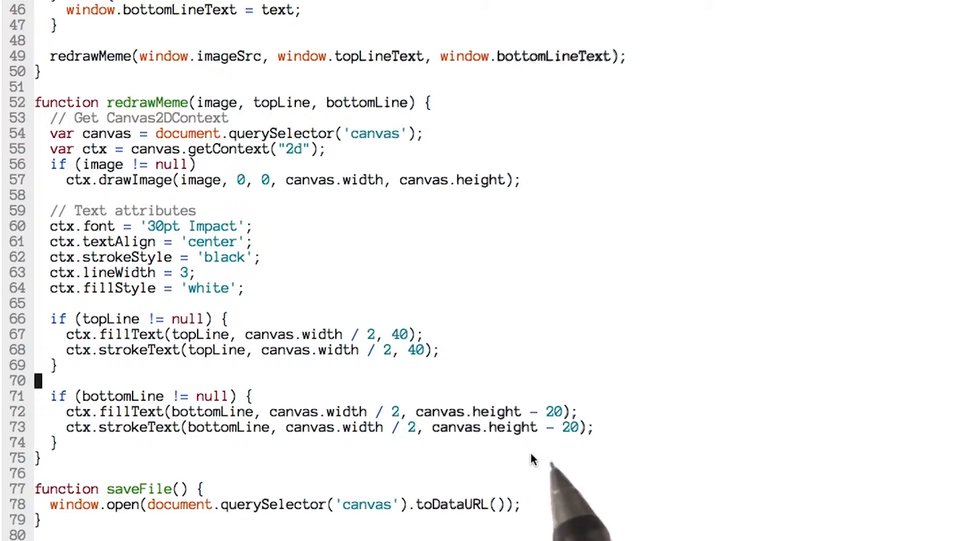
pyautogui.moveTo(445, 459)
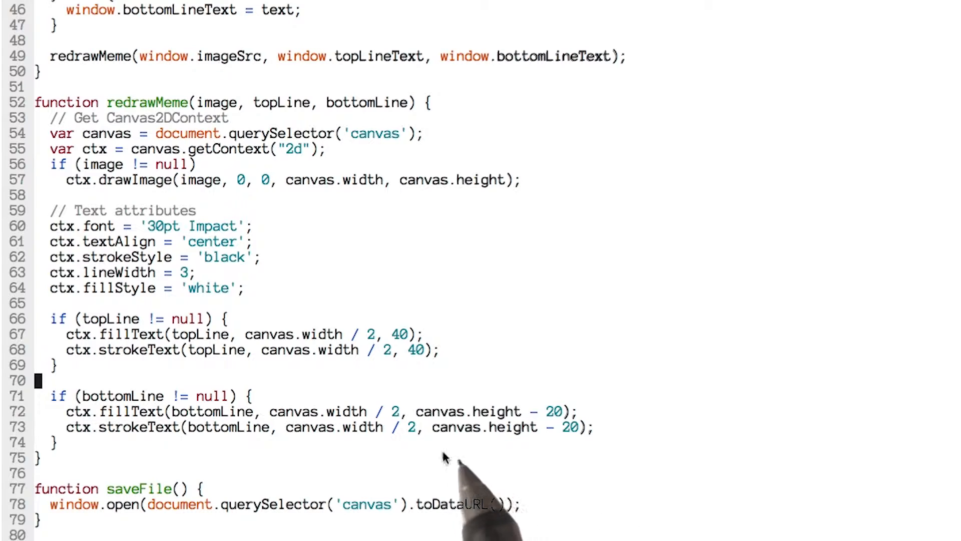
pyautogui.moveTo(512, 450)
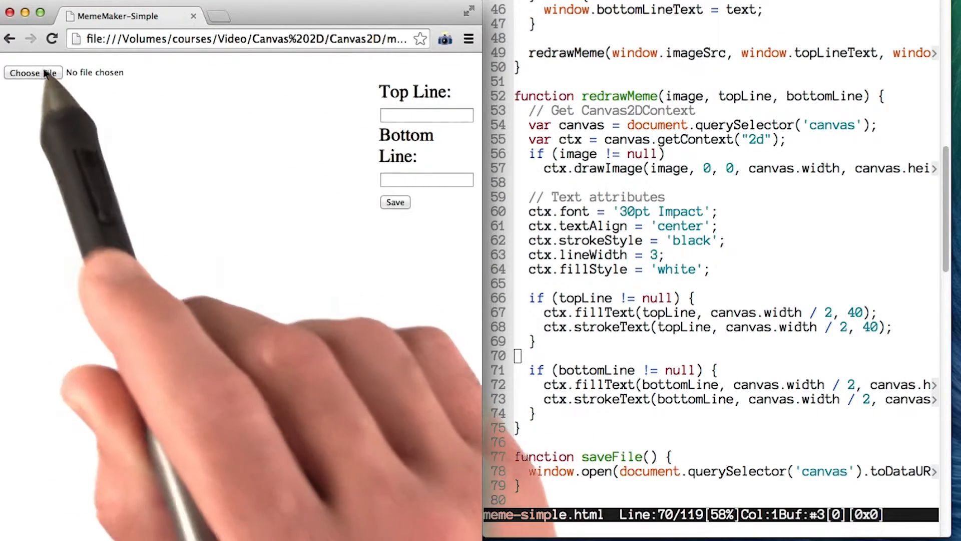
# Load CamBeLike.png, caption it 'CAM BE LIKE' and 'CANVAS IS AWESOME', and export it as an image
pyautogui.click(32, 72)
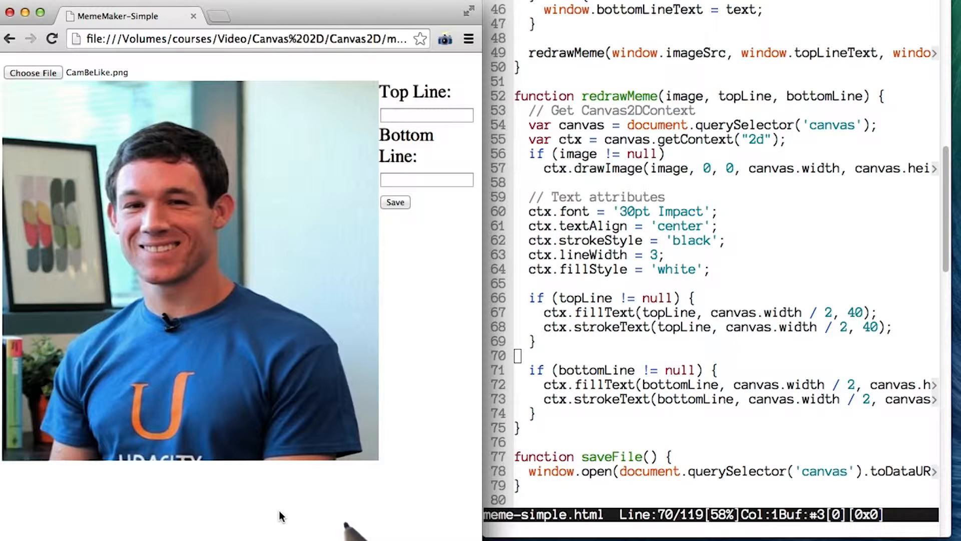
pyautogui.write('CAM BE LIKE')
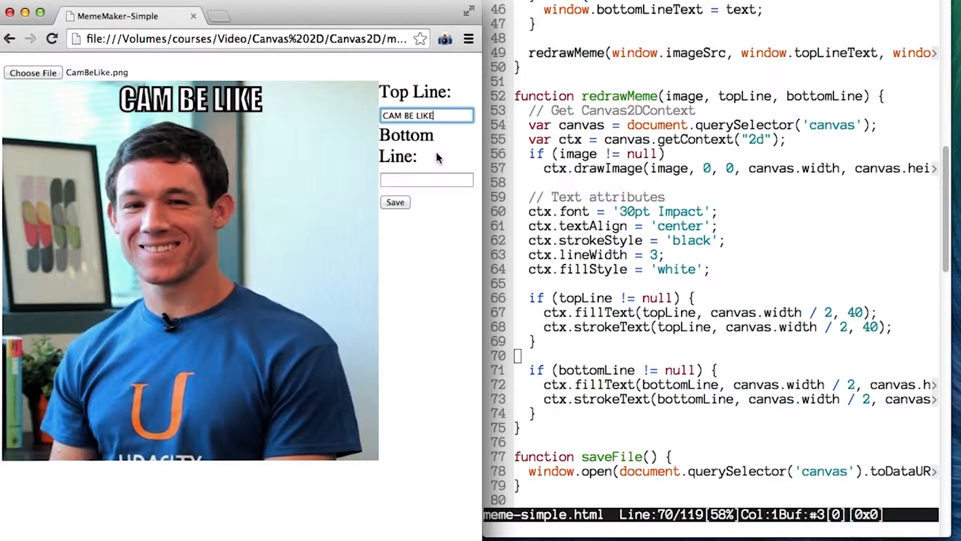
pyautogui.click(426, 179)
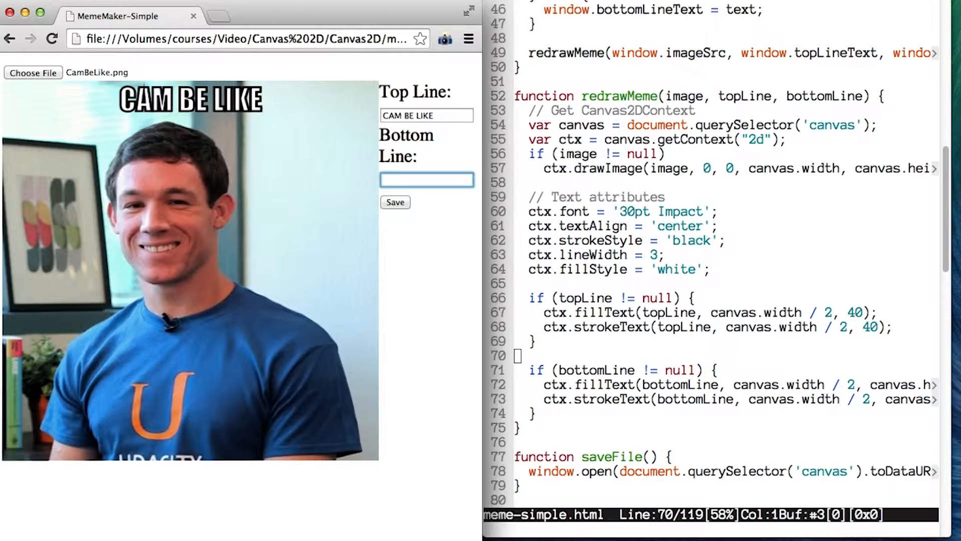
pyautogui.write('CANVAS IS AWESOME')
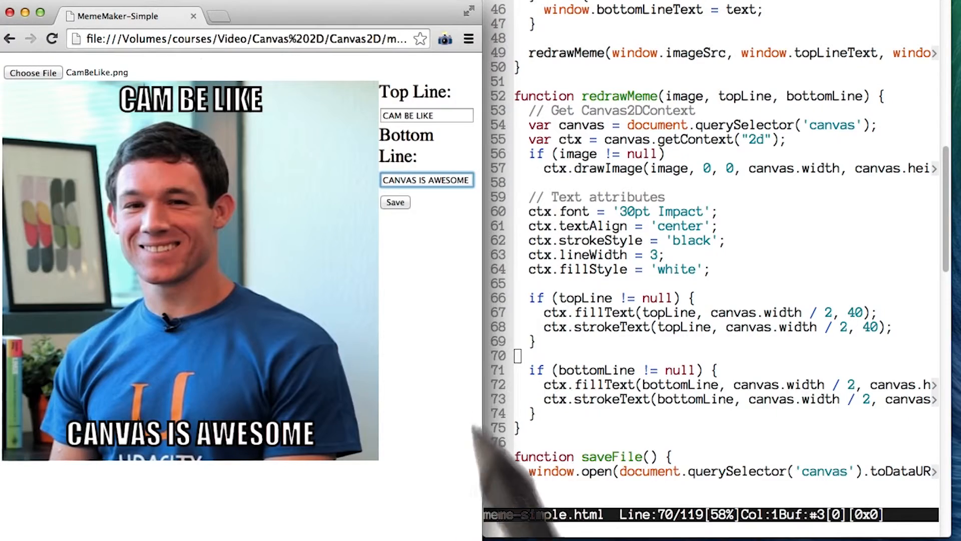
pyautogui.click(395, 202)
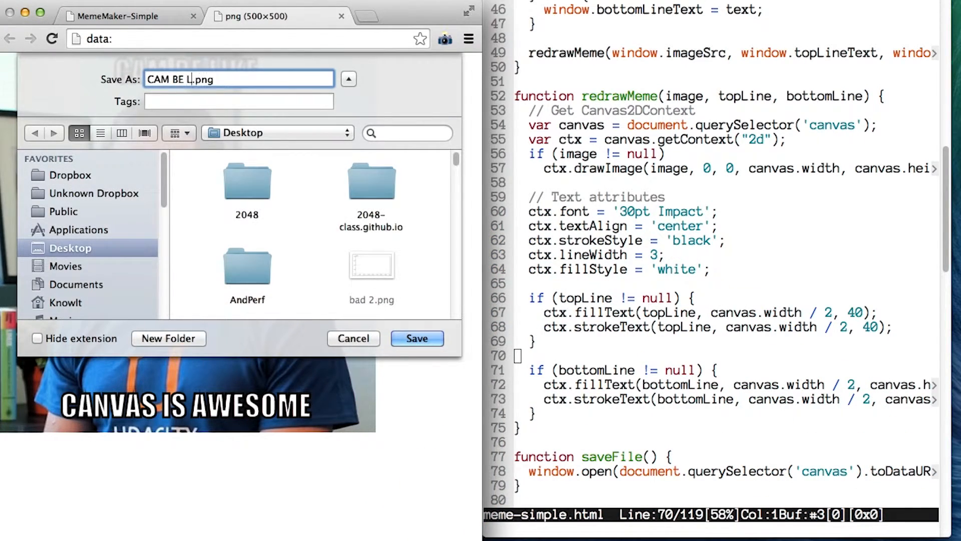
# Confirm saving the meme as 'CAM BE LIKE.png' on the Desktop
pyautogui.click(416, 338)
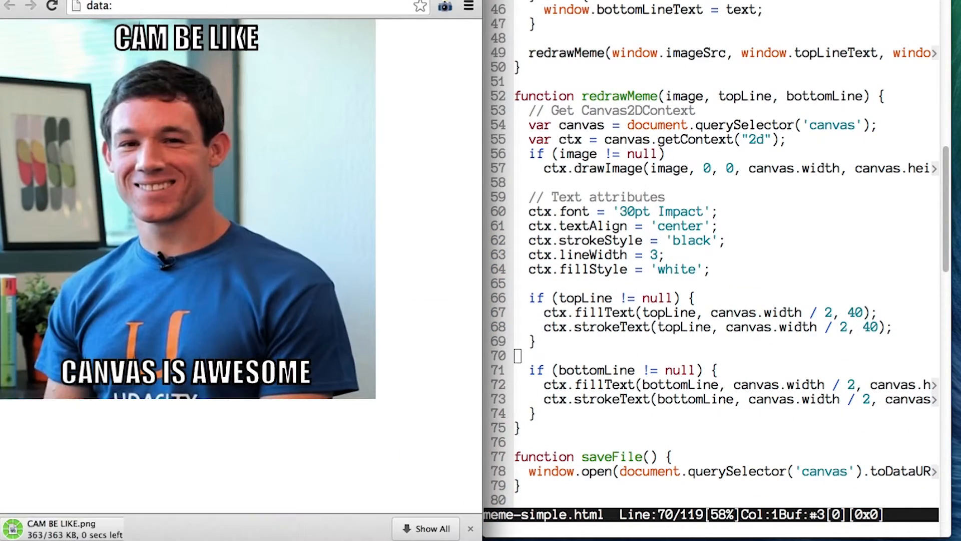